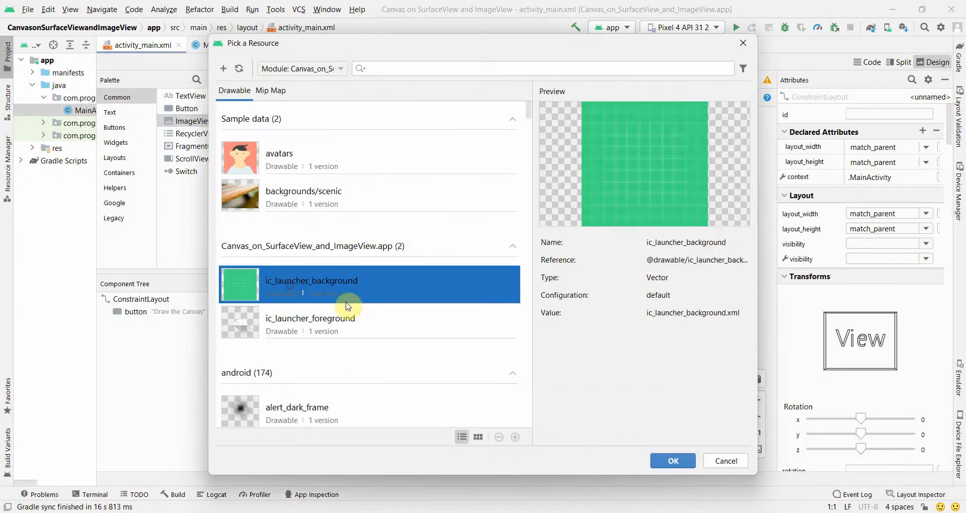
Confirm ic_launcher_background as the ImageView's image resource
click(672, 461)
text(surfac)
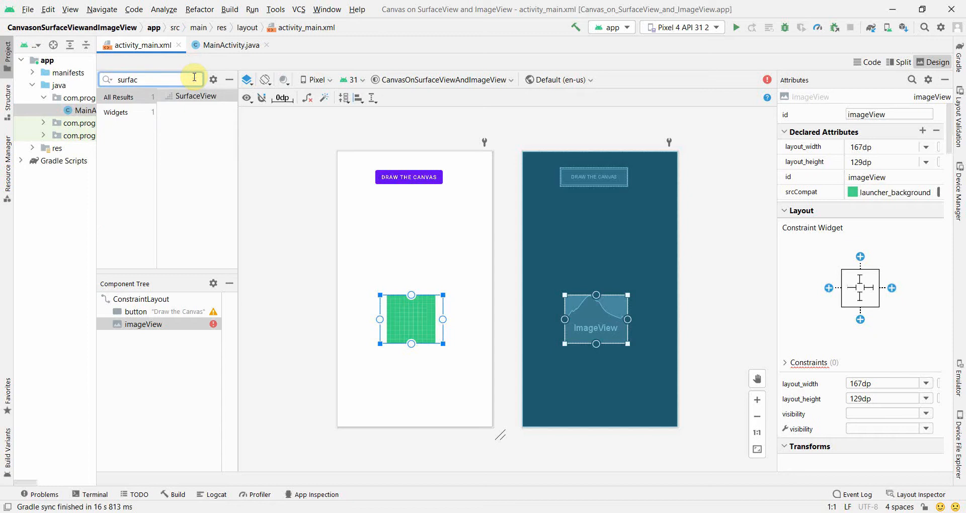
click(231, 45)
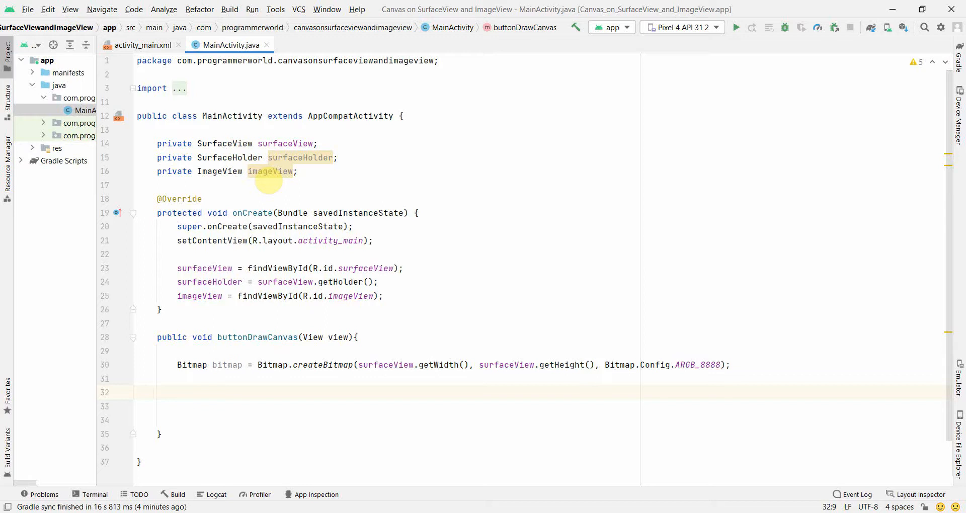
text(Paint paint = new Paint();)
text(canvas.drawCircle();)
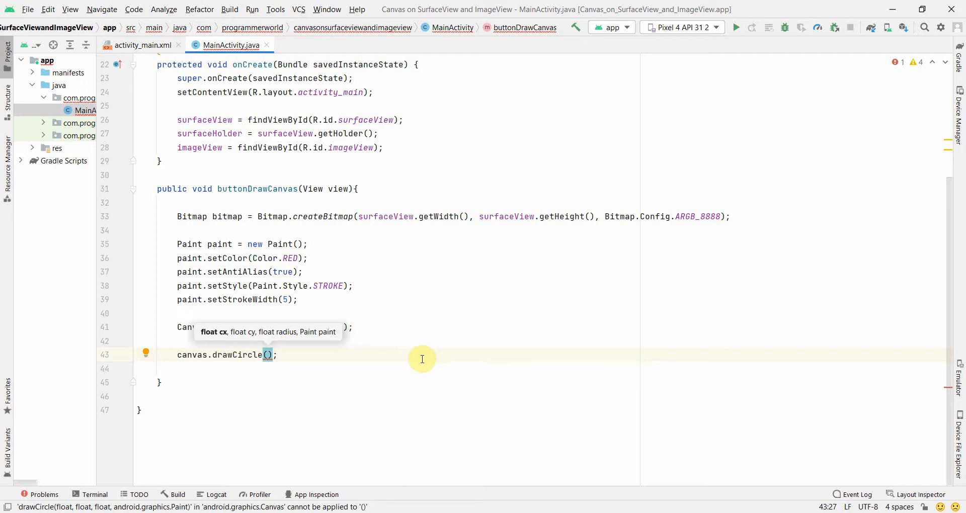
Pass bitmap instead of surfaceView to canvas.drawCircle, then start the build
text(surfaceView)
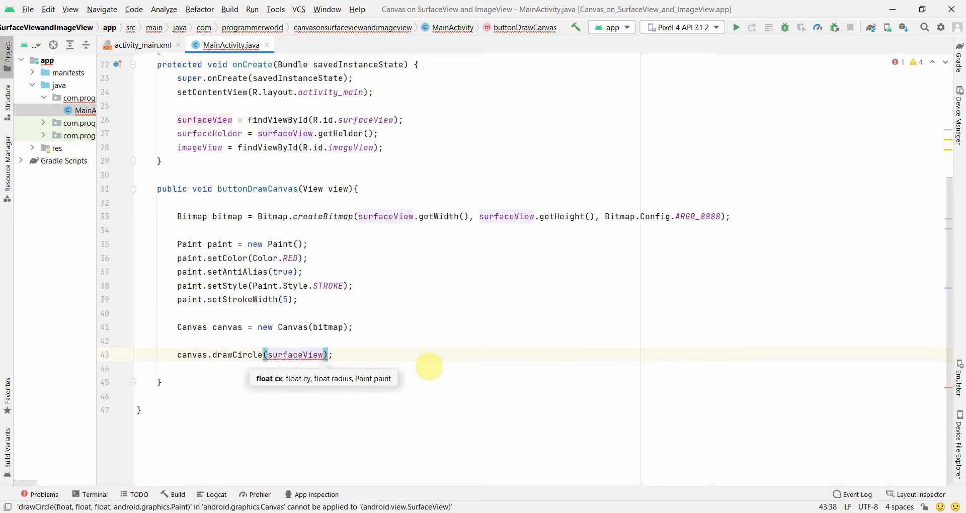
text(bit)
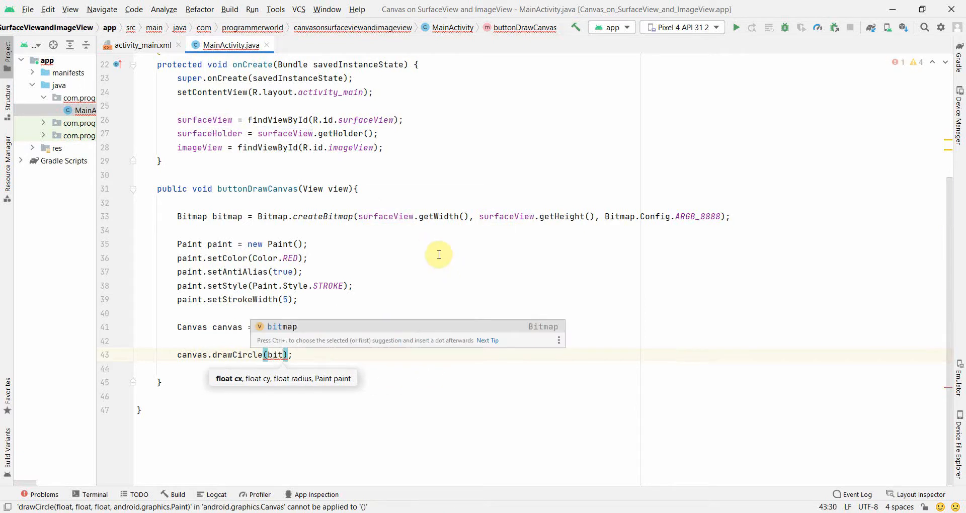
click(736, 27)
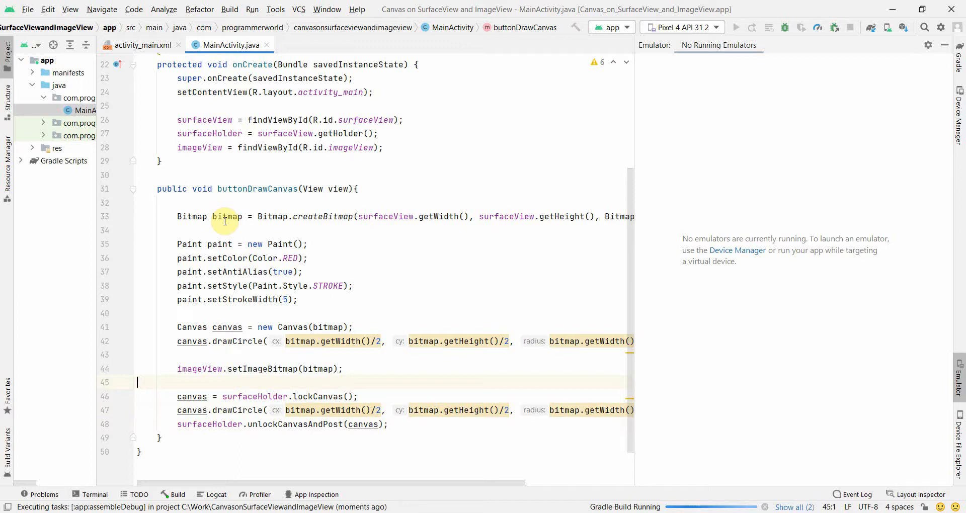